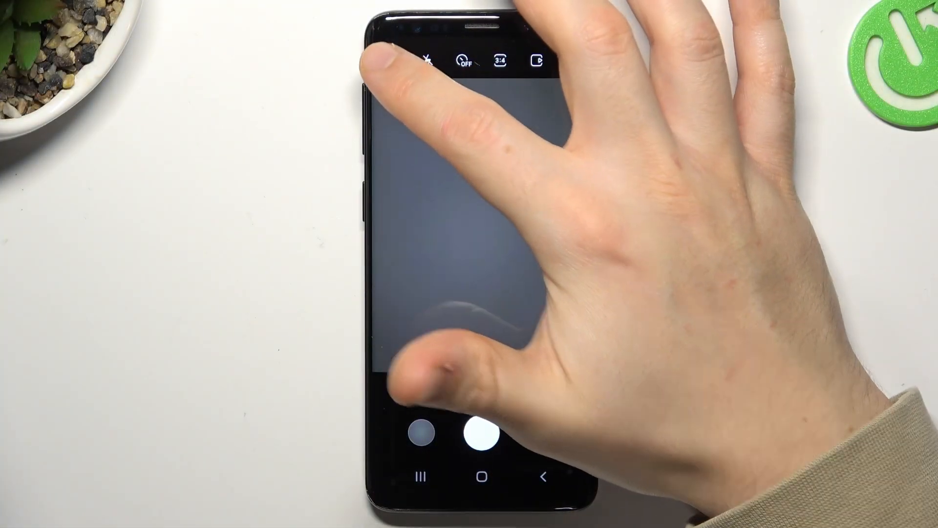
Step: Capture a photo with the rear camera at the current 4:3 picture size
left_click(482, 434)
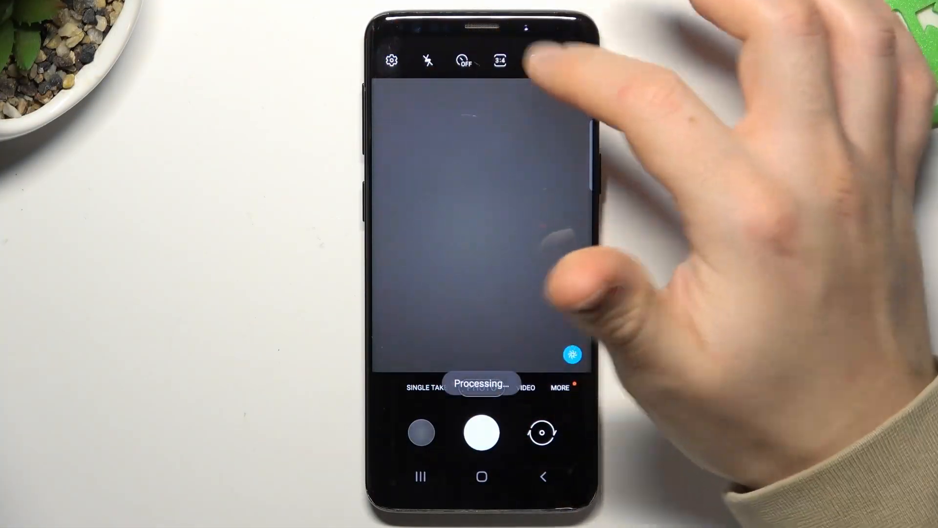
Step: Set rear picture size to 1:1 in Settings, shoot a square photo and preview it in the gallery
left_click(391, 62)
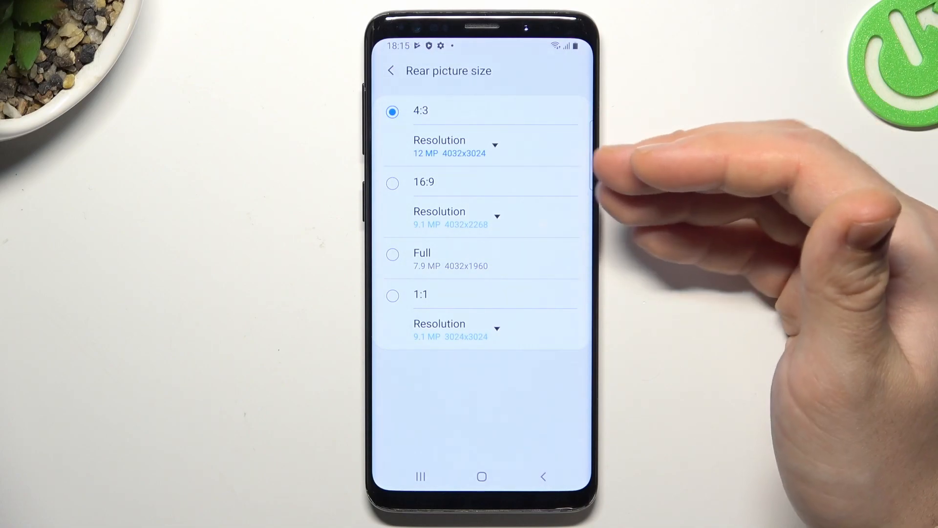
left_click(393, 294)
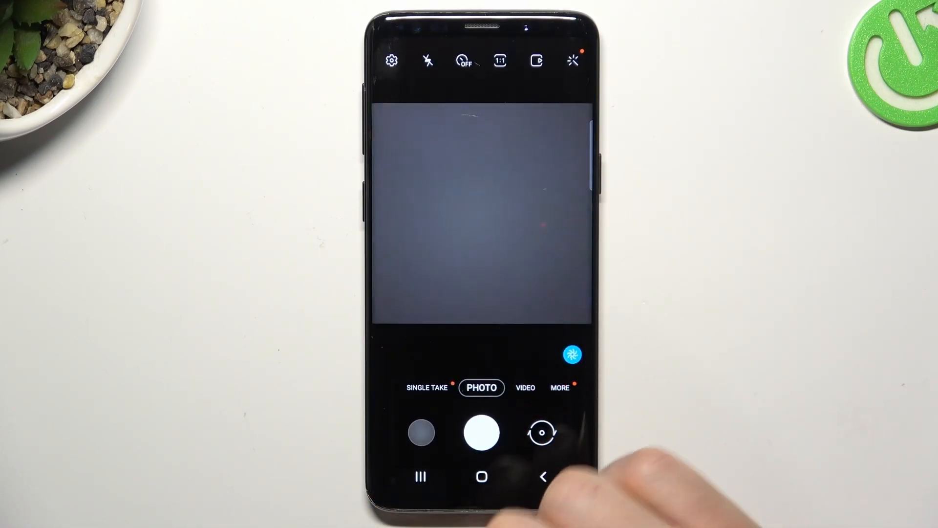
left_click(423, 433)
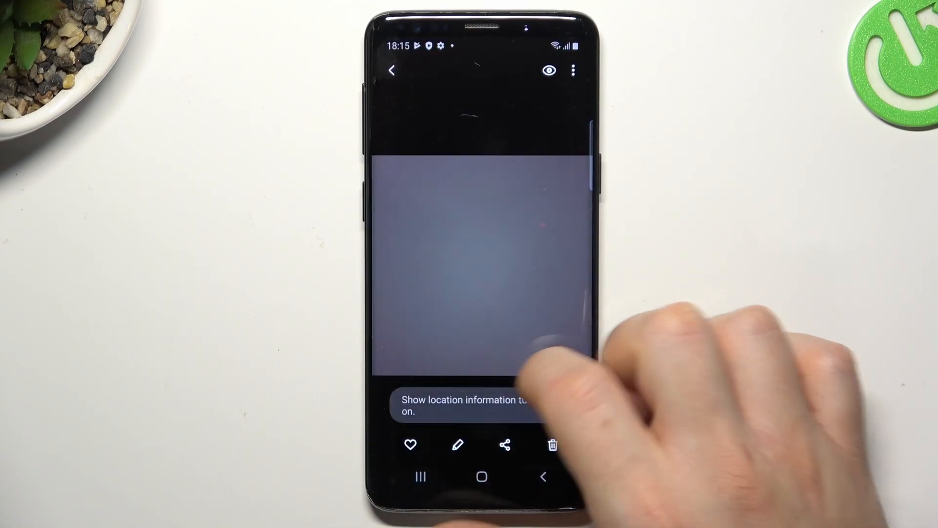